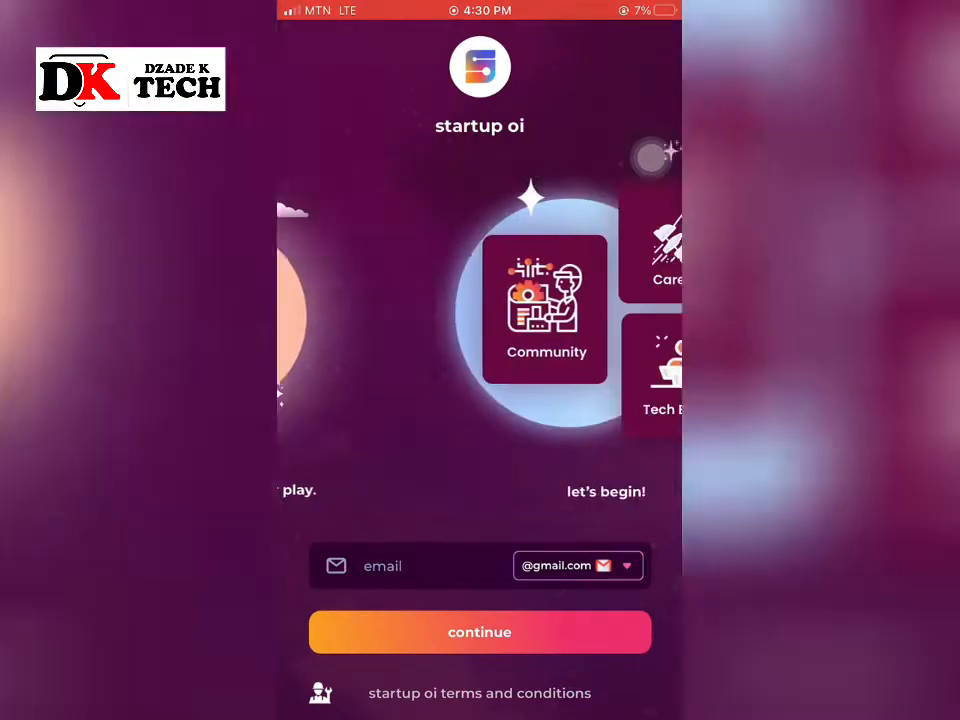
- Submit a Gmail address to sign up and answer the tracking permission alert
scroll("left", 3)
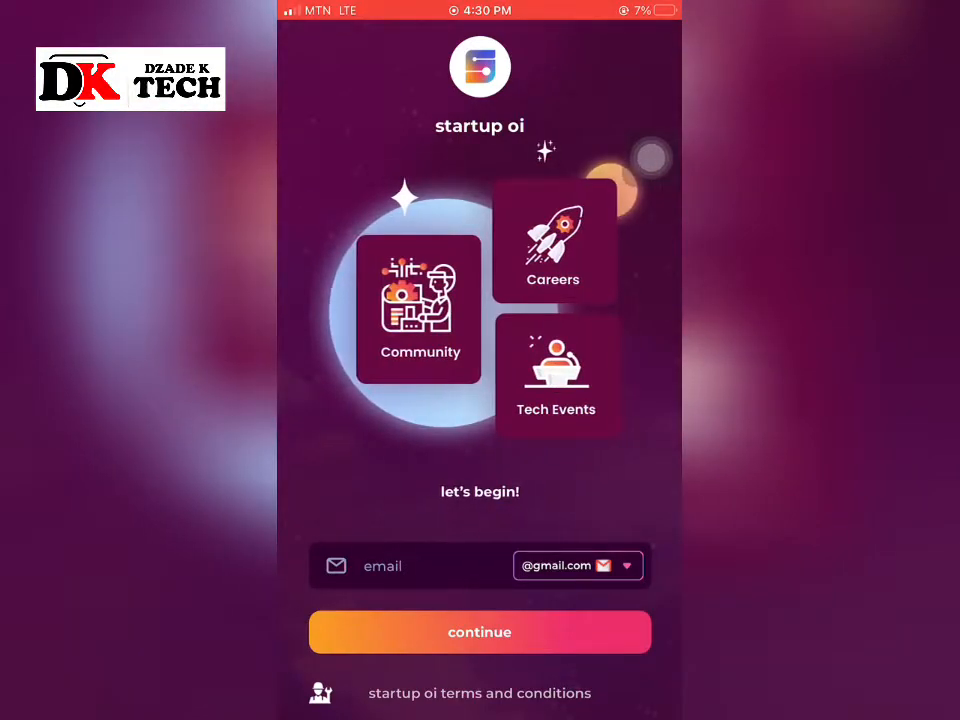
left_click(420, 565)
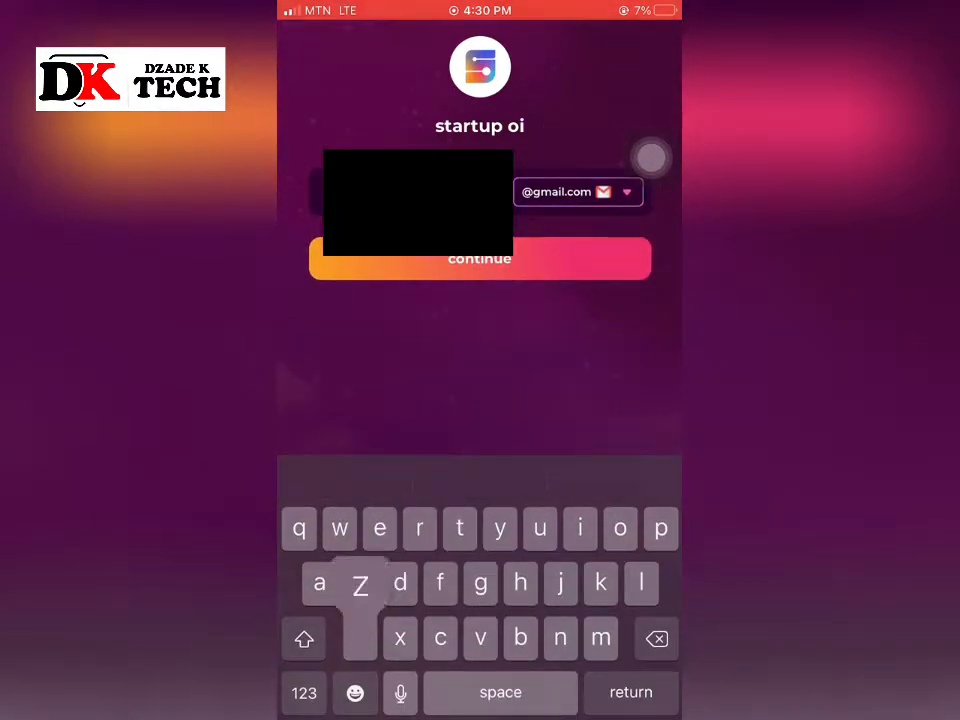
left_click(303, 692)
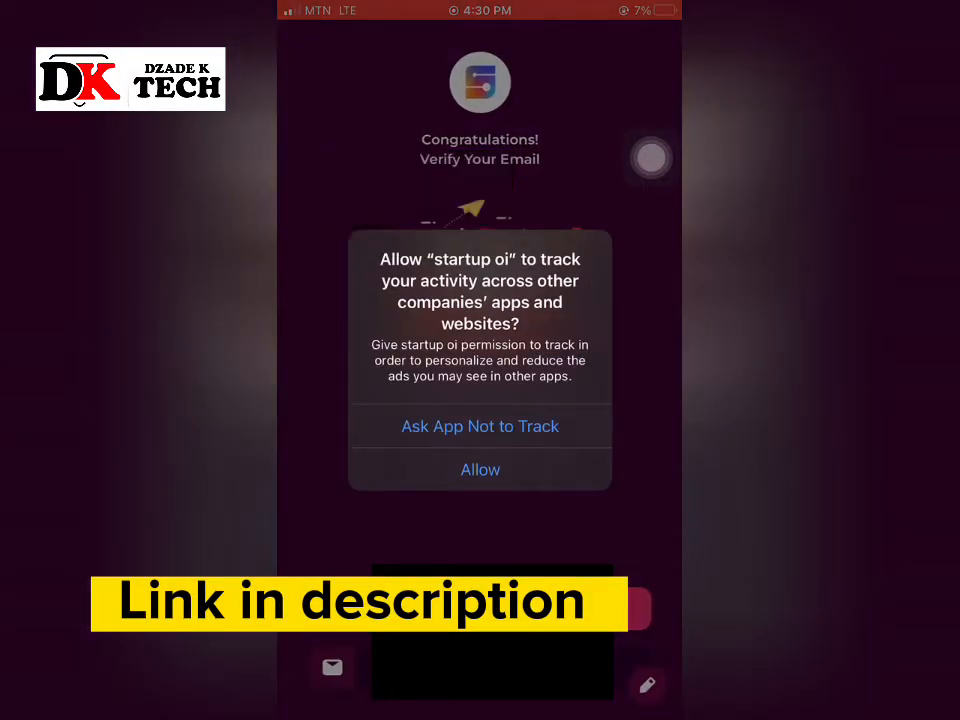
left_click(480, 426)
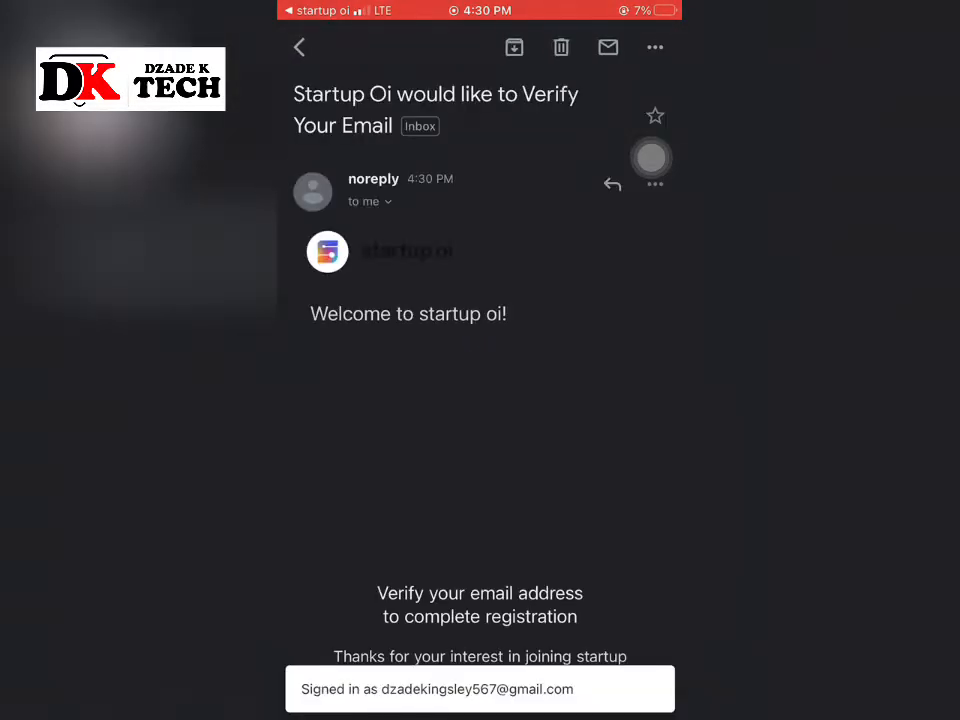
- Confirm the account through the Startup Oi email's 'verify email' link and return to the app
scroll("up", 3)
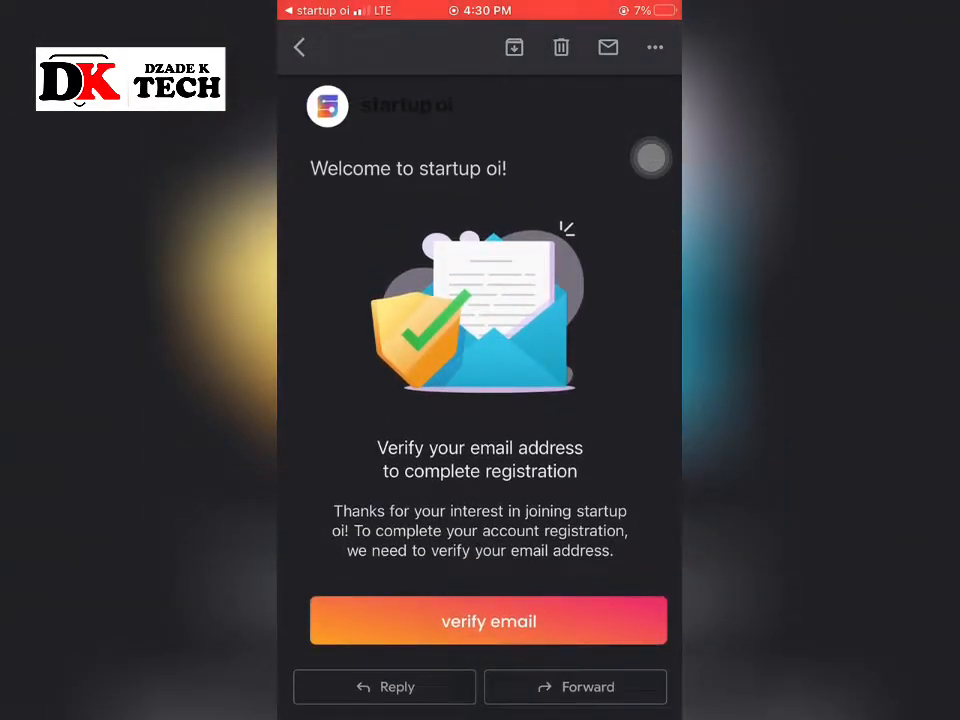
left_click(488, 621)
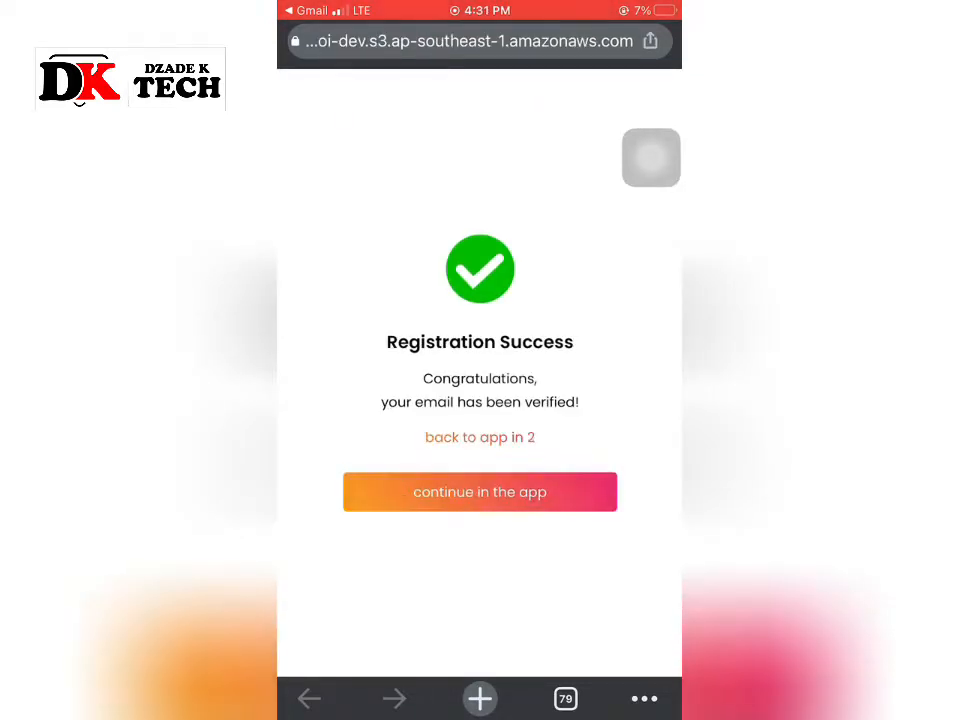
left_click(479, 491)
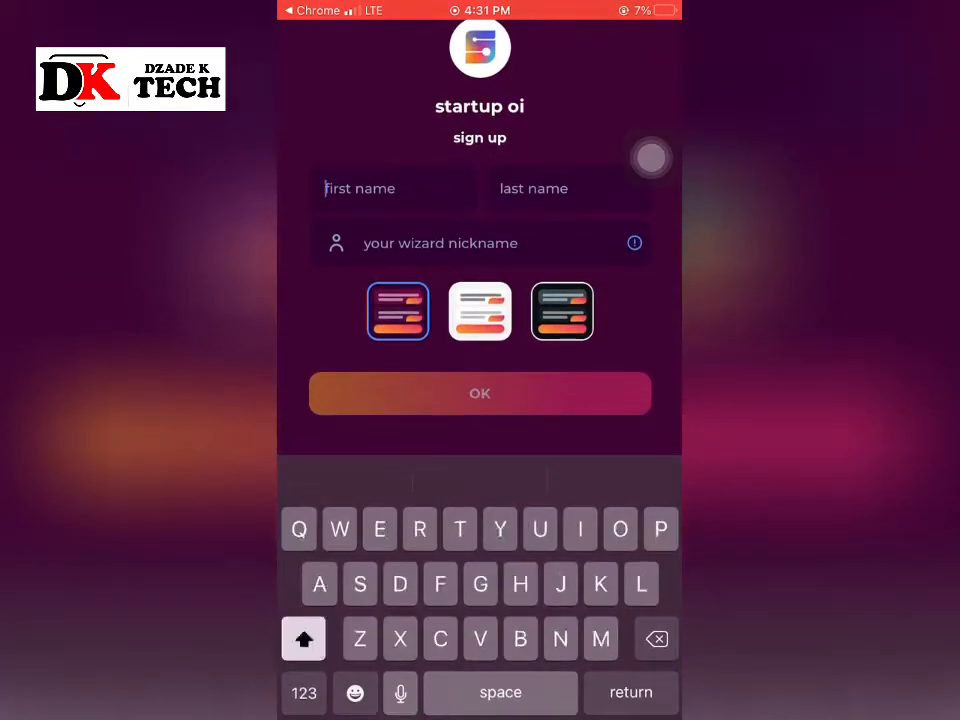
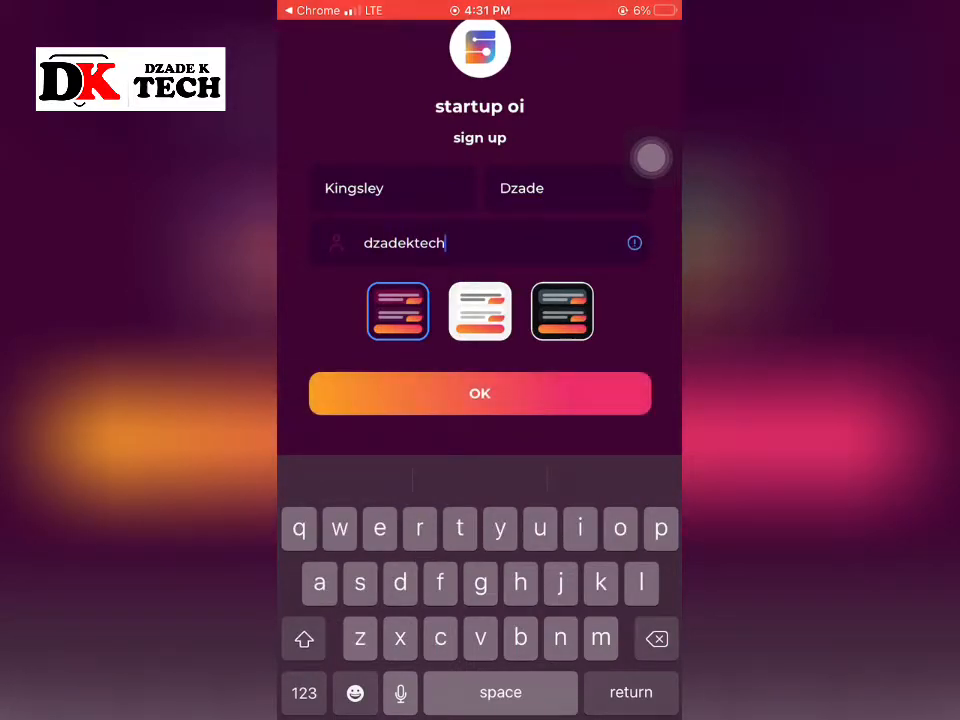
left_click(480, 392)
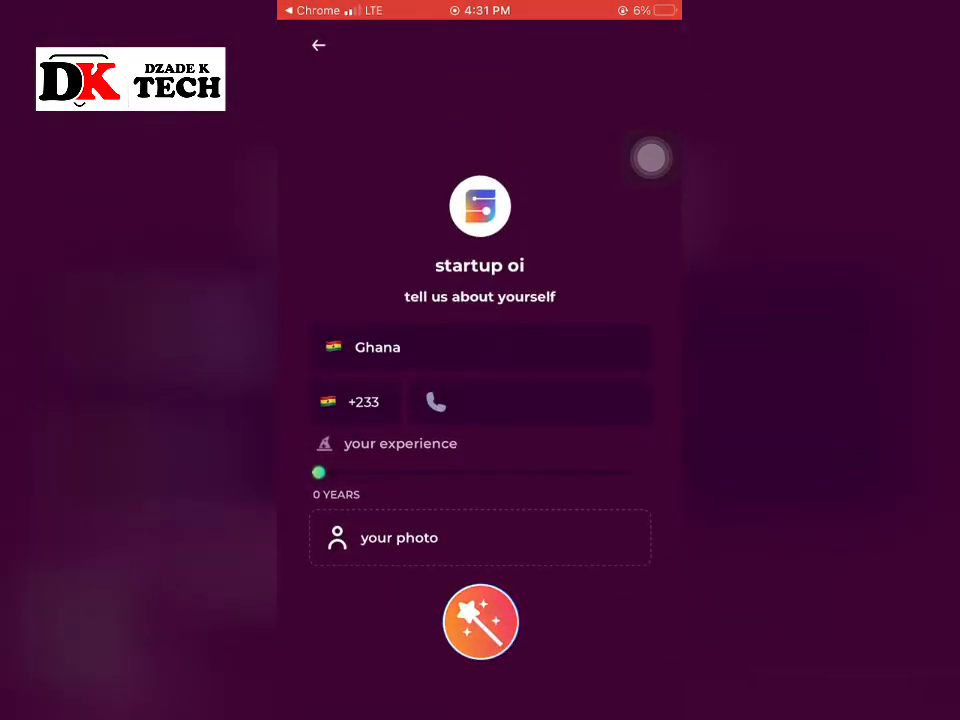
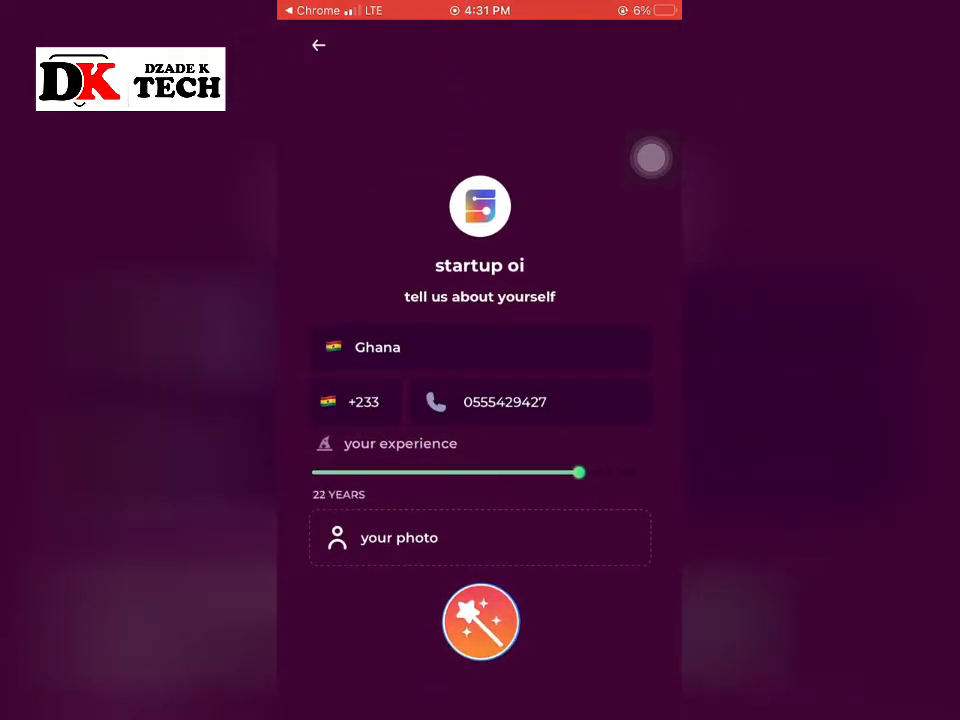
- Submit the profile with phone number 055542, 1 year of experience and a photo
left_click_drag(580, 472, 413, 472)
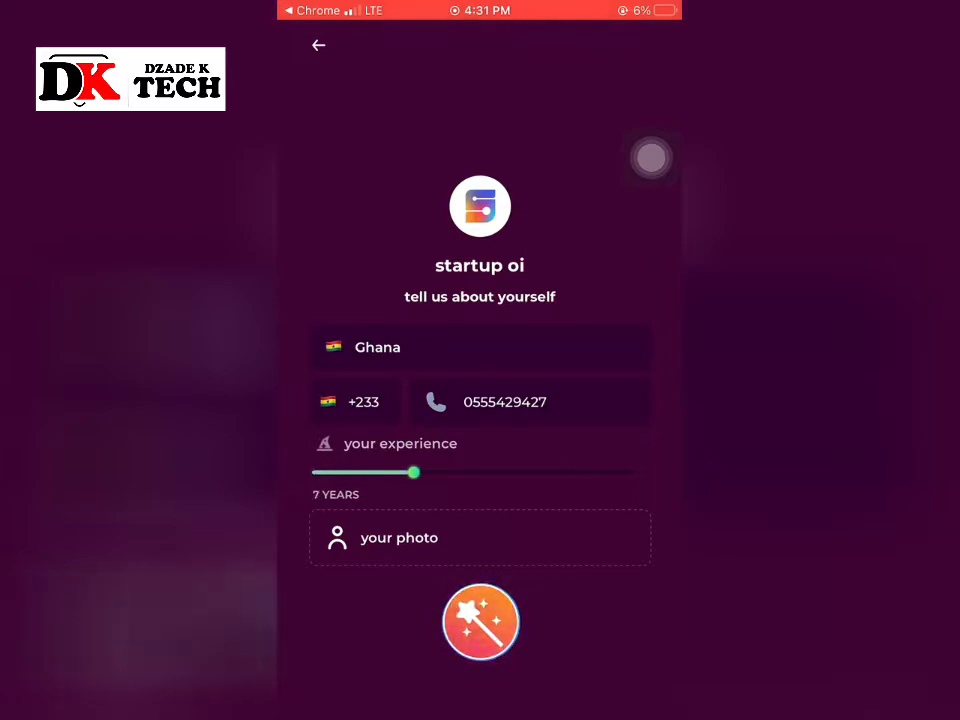
left_click_drag(413, 472, 328, 472)
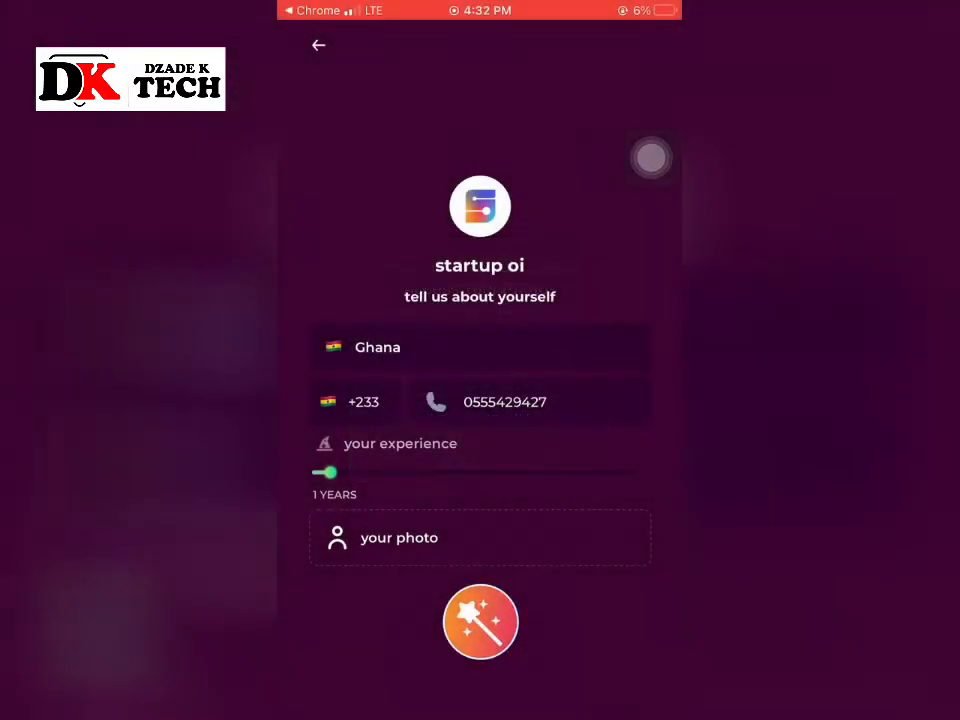
left_click(479, 538)
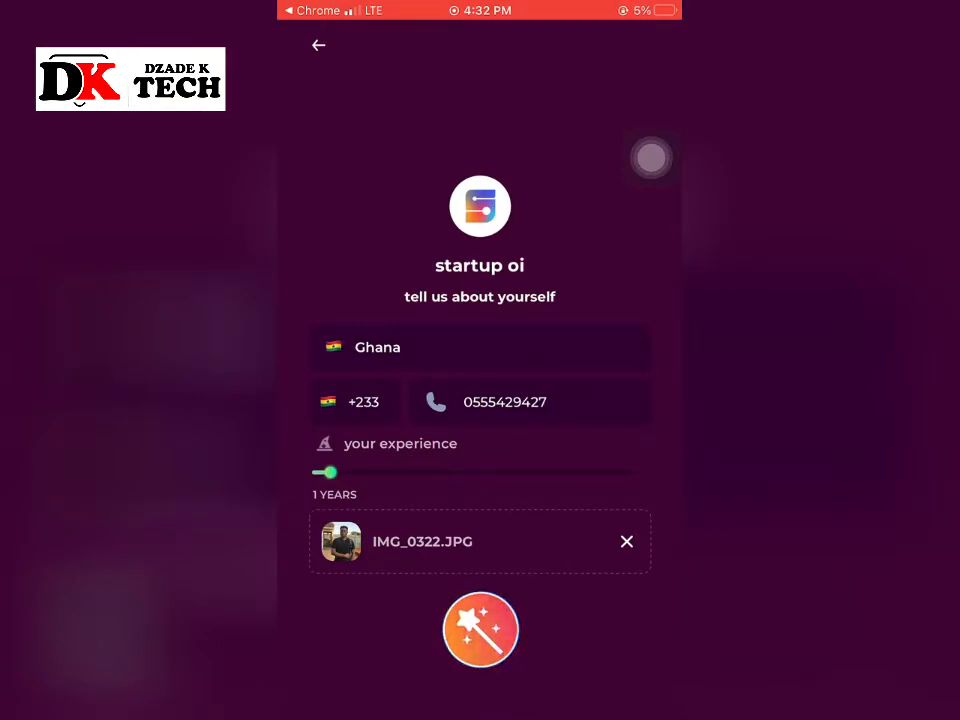
left_click(480, 630)
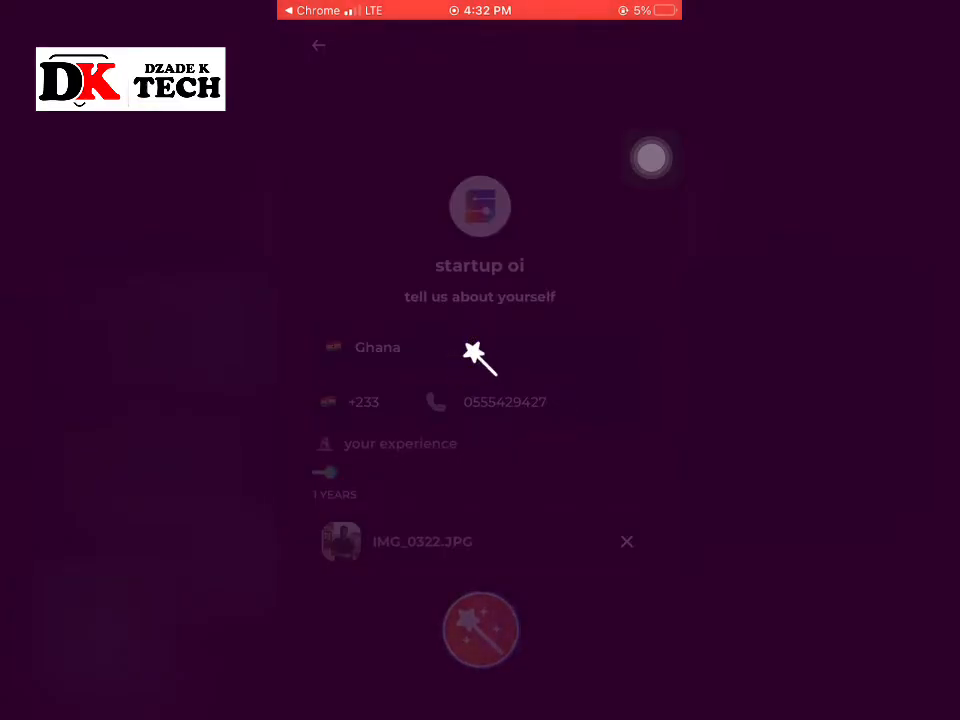
left_click(480, 630)
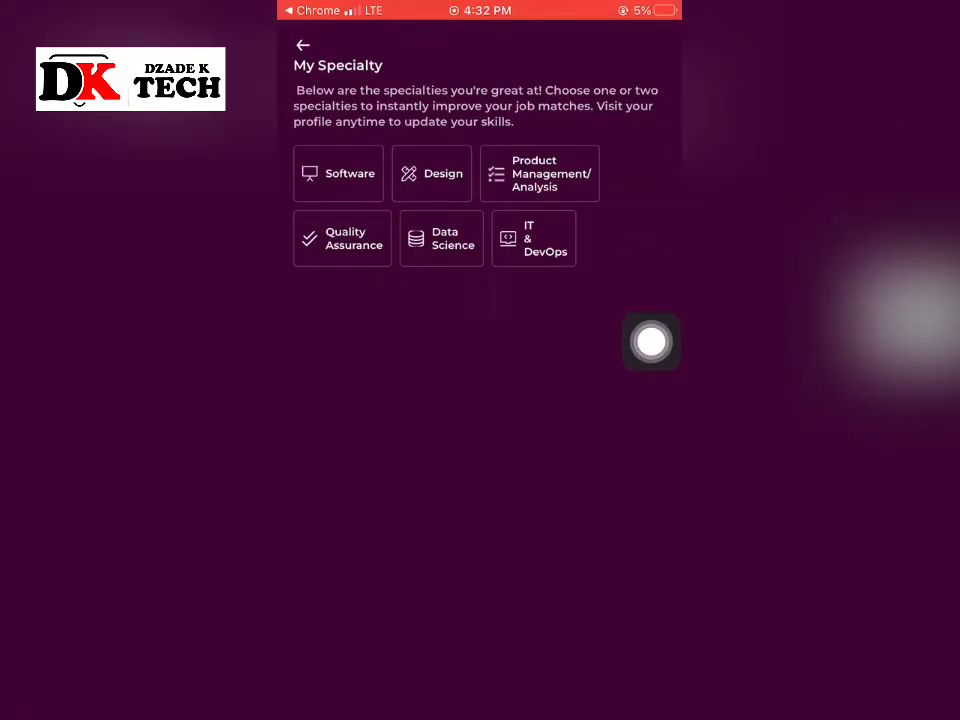
- Submit Design as primary and Quality Assurance as secondary specialty, with Game Tester and design roles
left_click(441, 238)
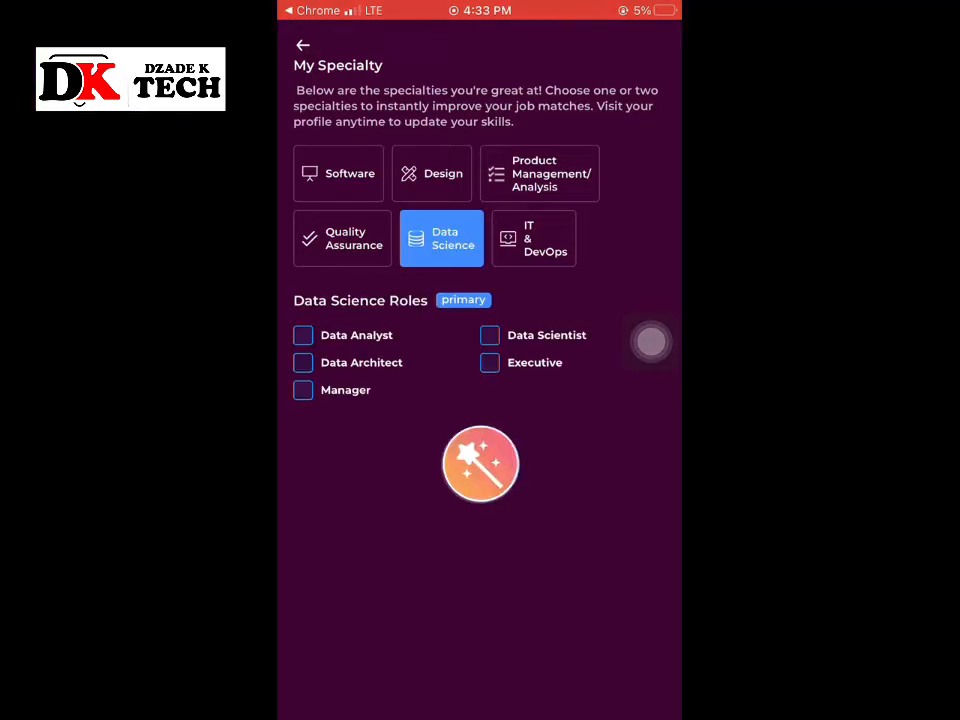
left_click(342, 238)
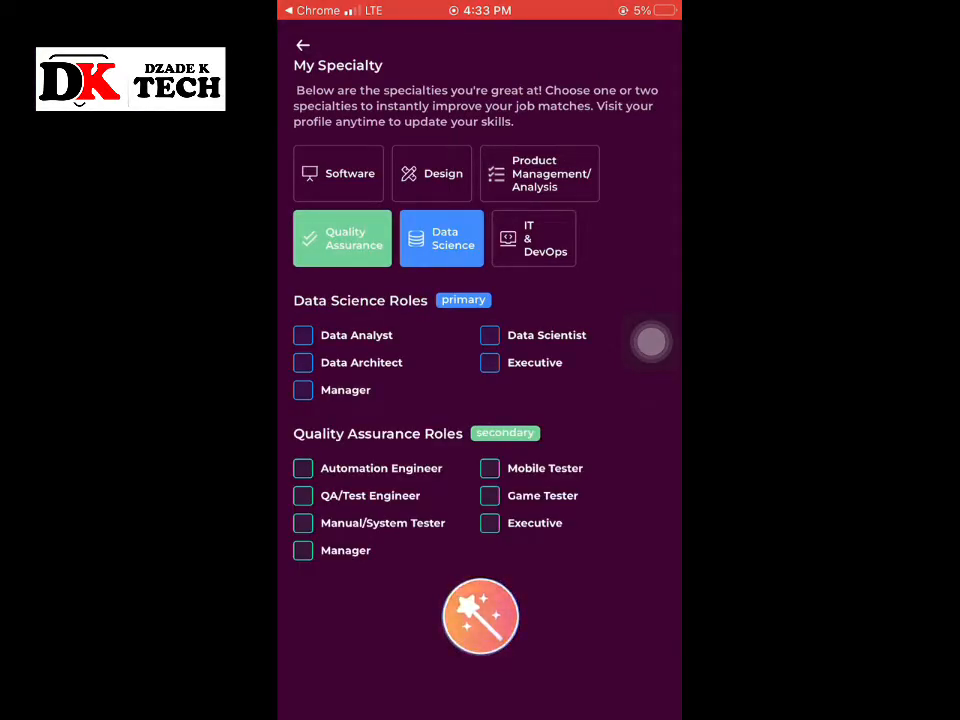
left_click(490, 495)
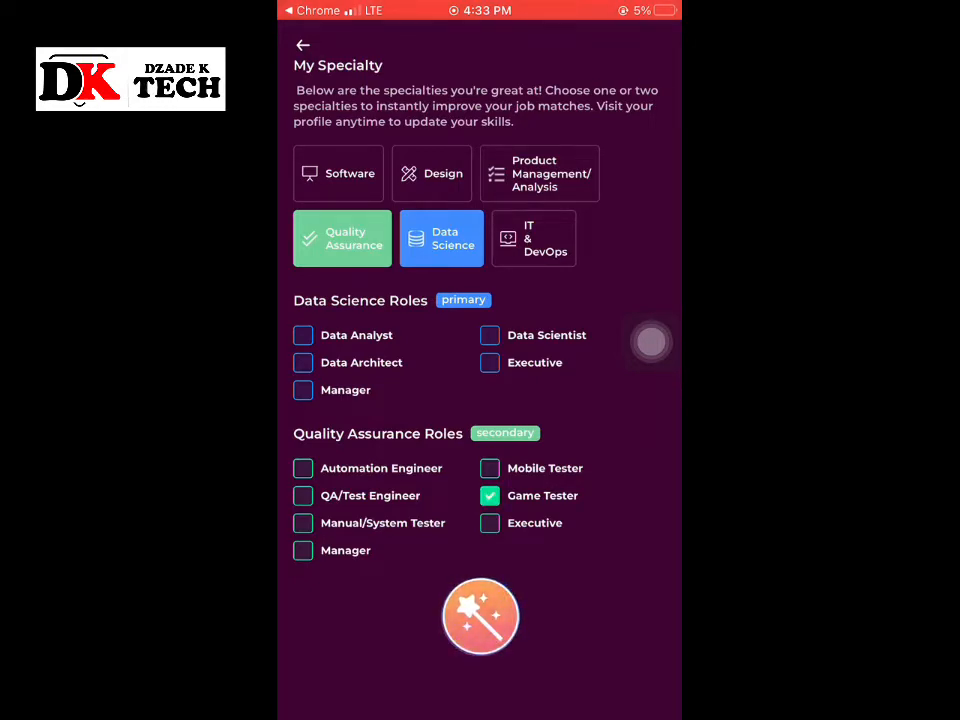
left_click(431, 173)
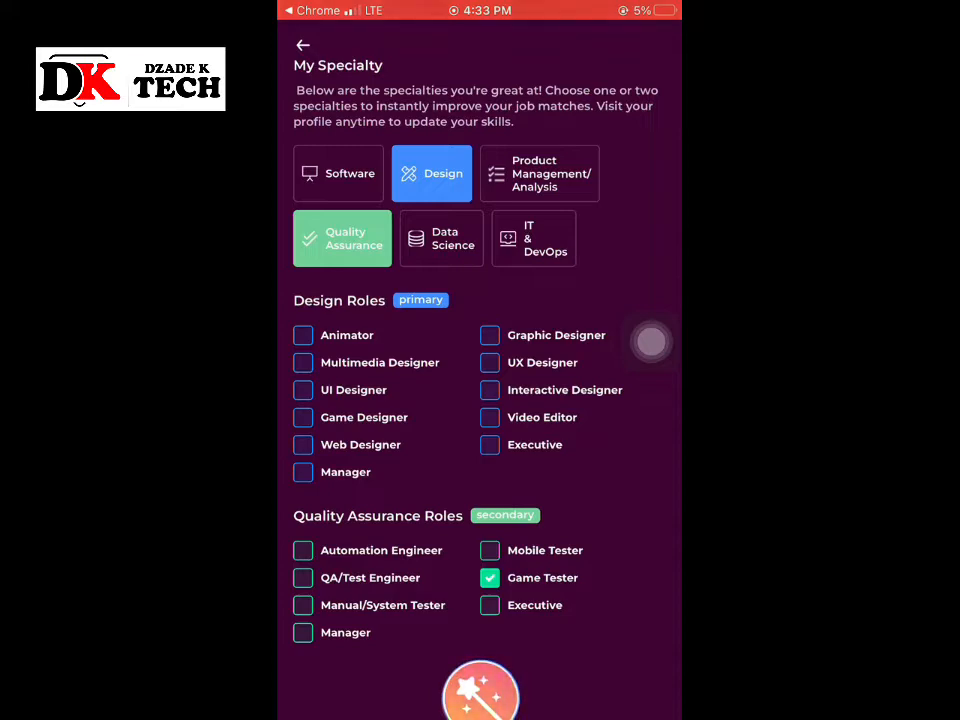
left_click(490, 417)
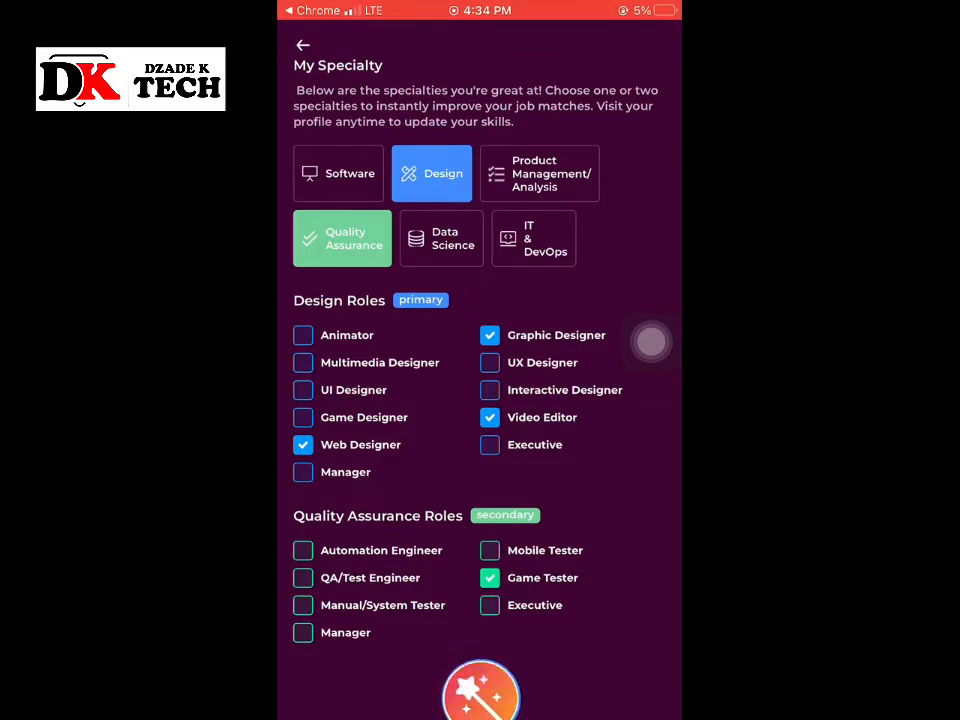
left_click(342, 238)
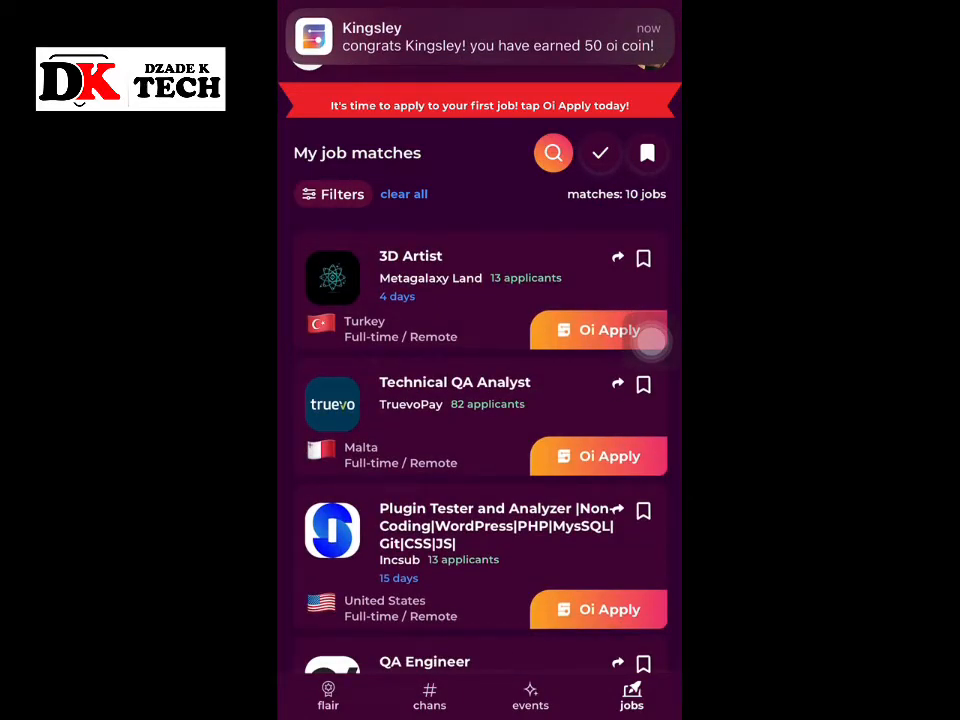
scroll("down", 3)
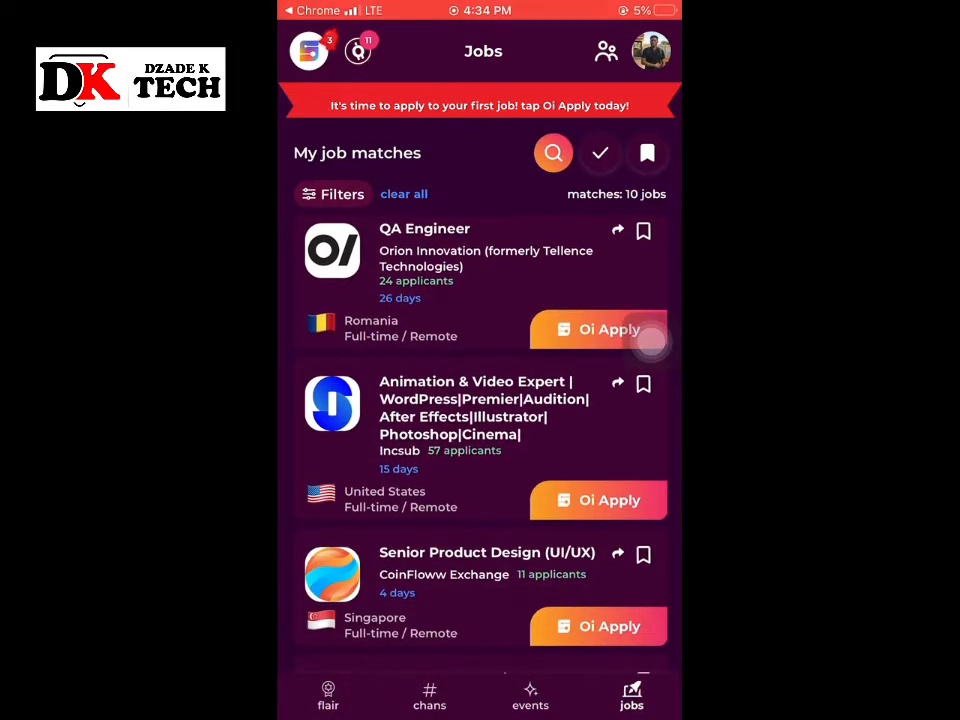
scroll("down", 3)
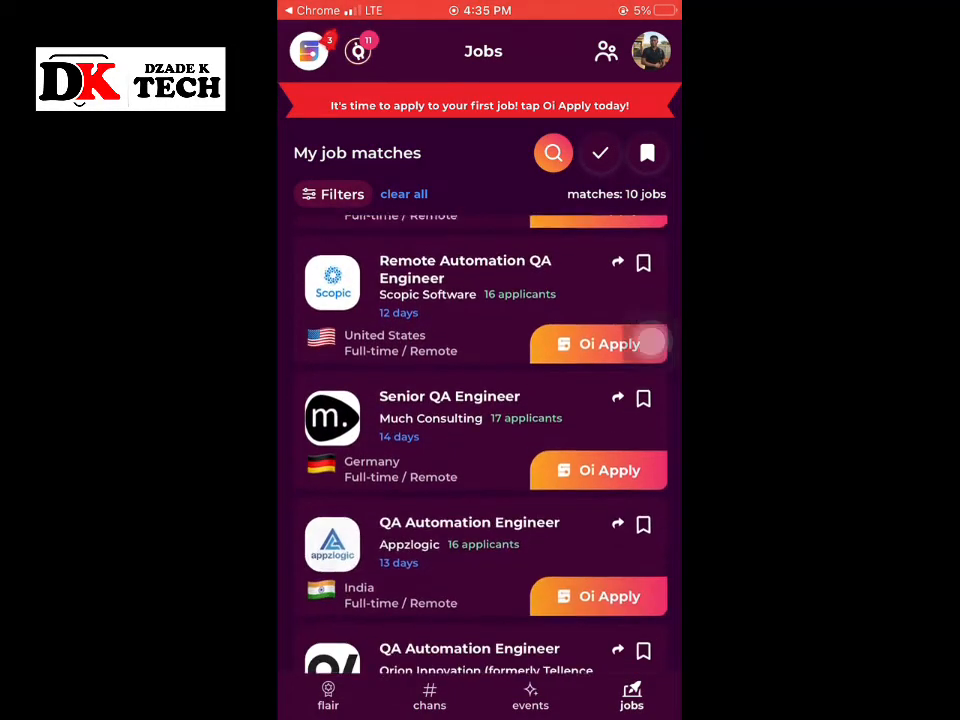
scroll("up", 3)
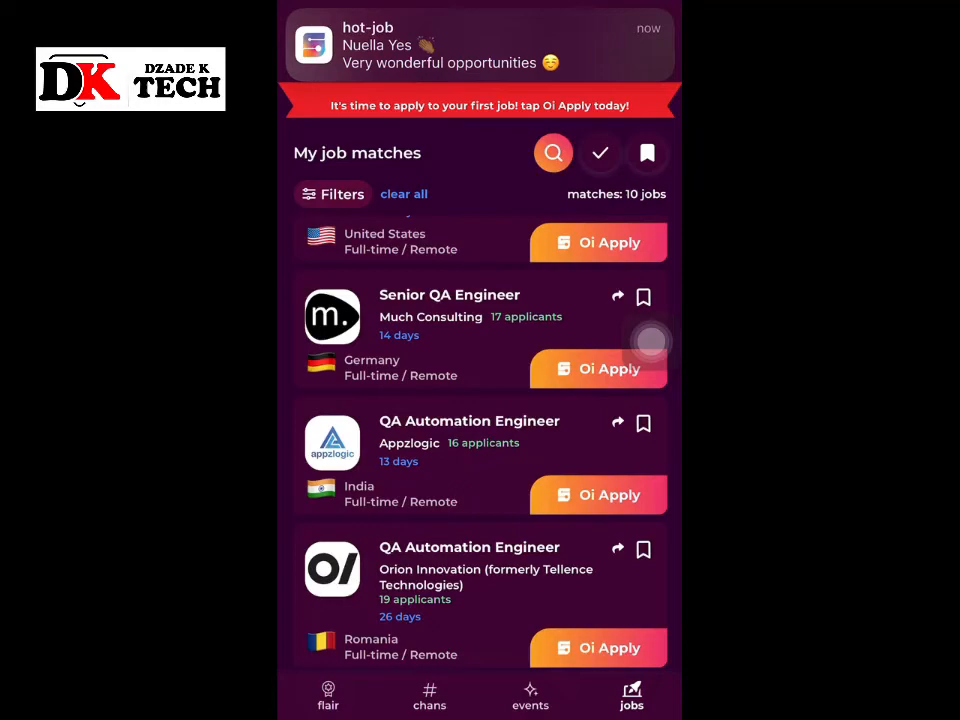
scroll("up", 3)
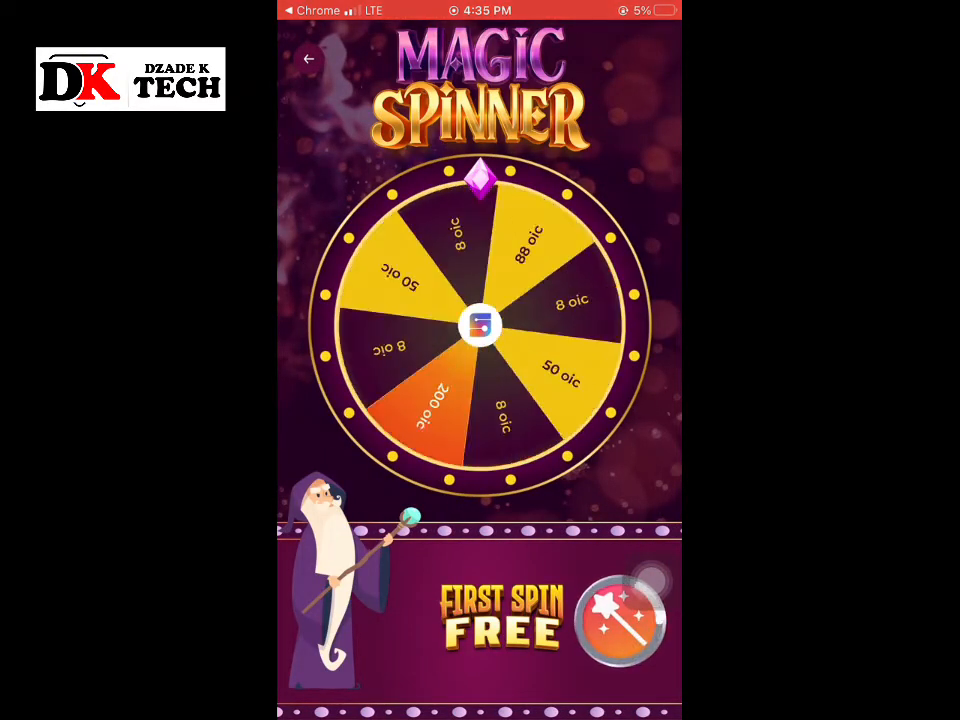
- Spend the free Magic Spinner spin, then back out through coin rewards to job matches
left_click(620, 618)
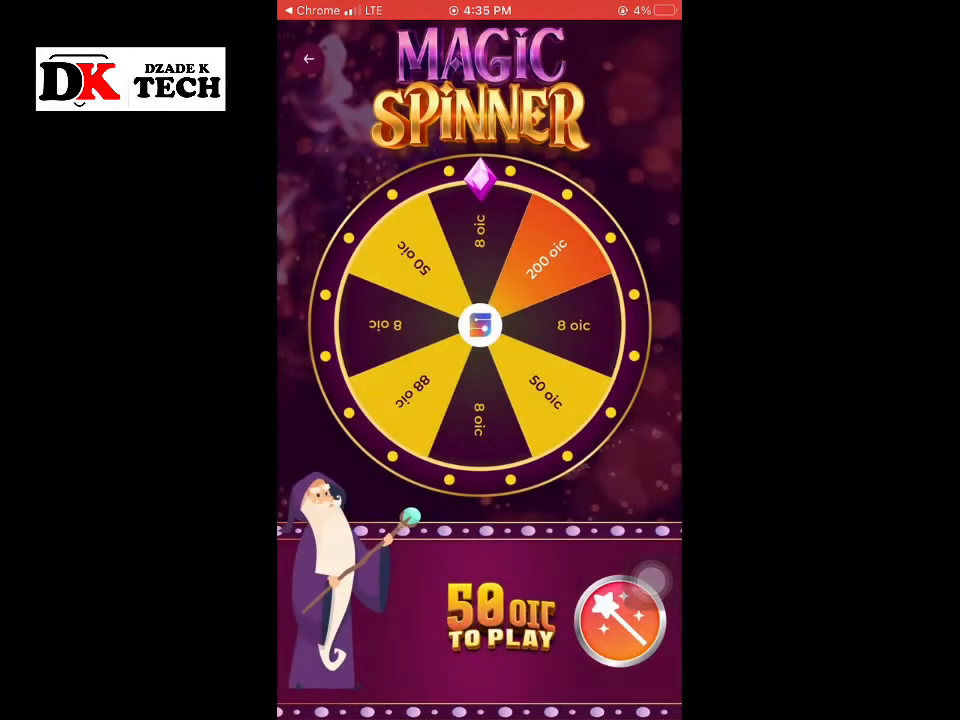
left_click(309, 59)
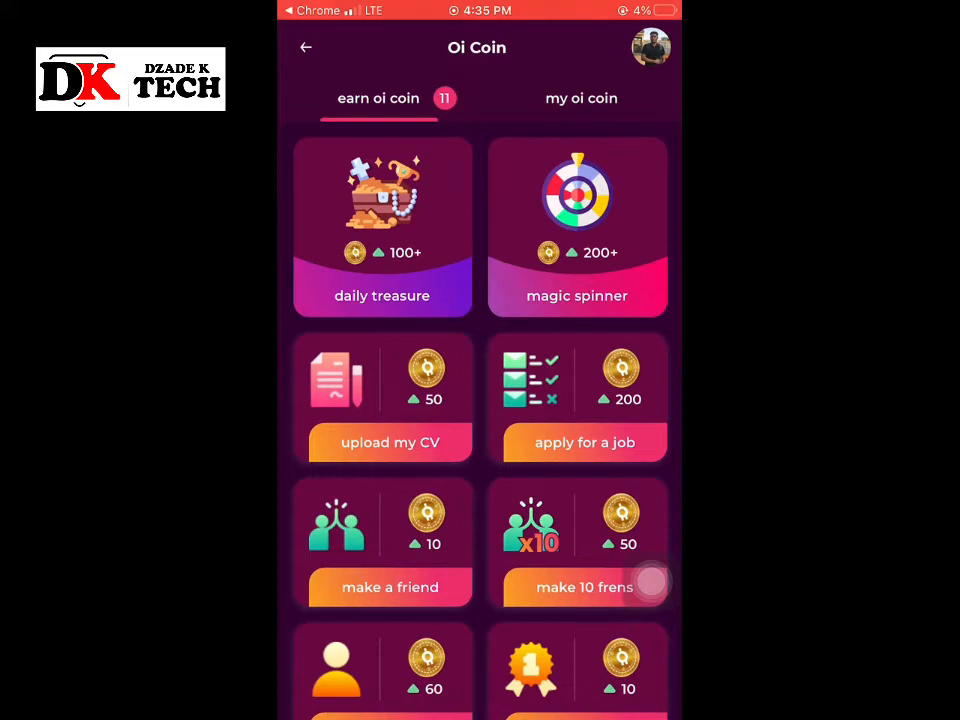
left_click(584, 442)
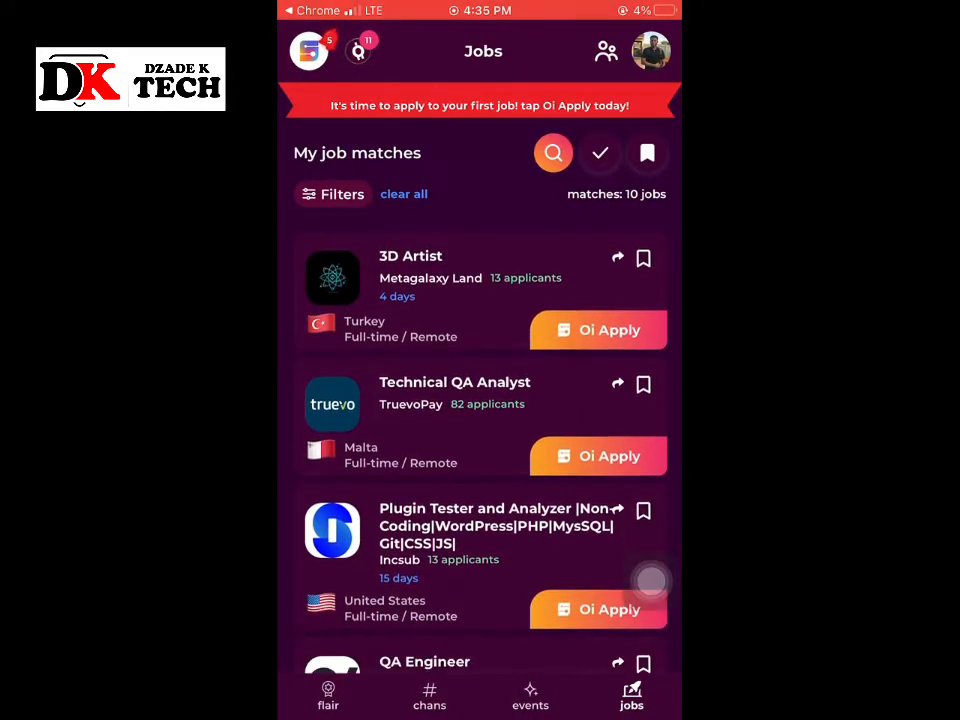
- Browse the Profile page's share-to-win and CV sections, then show the pings list
left_click(650, 51)
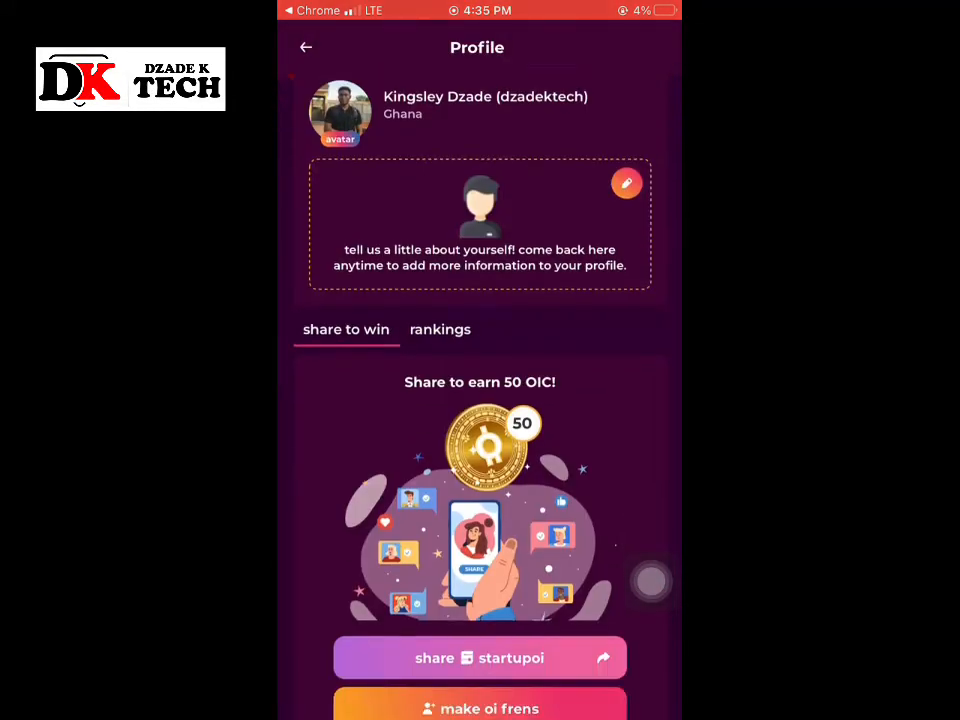
scroll("down", 3)
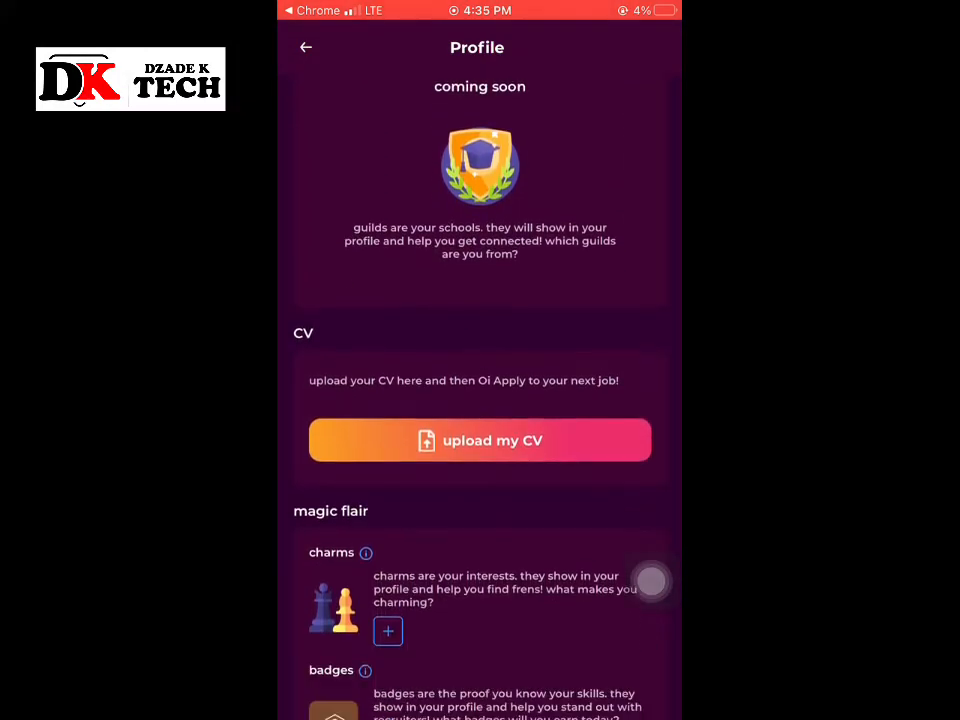
scroll("down", 3)
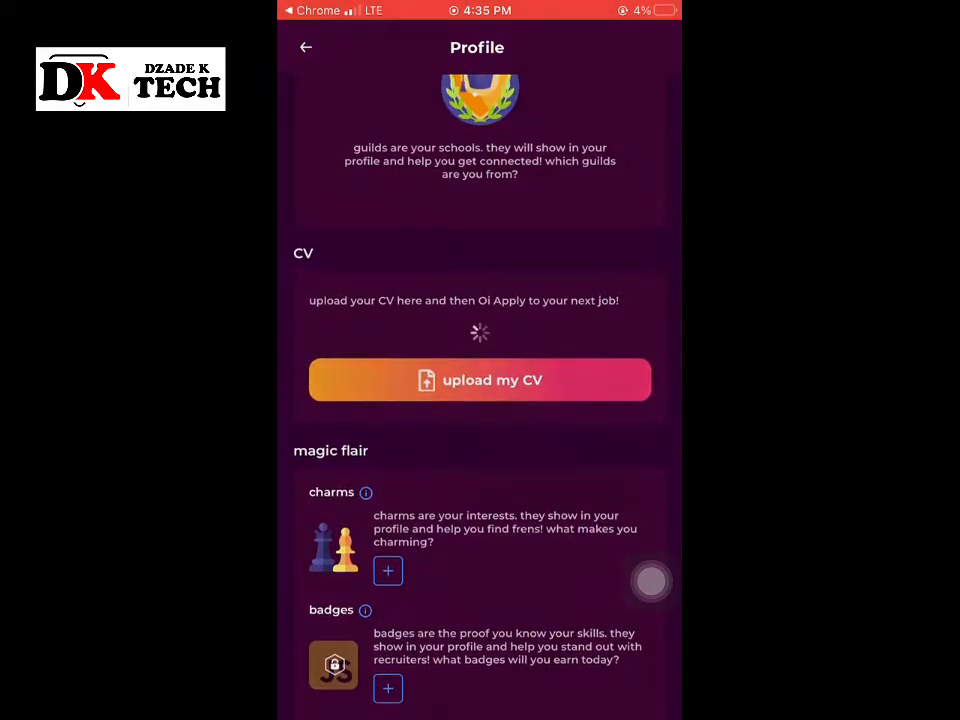
scroll("up", 3)
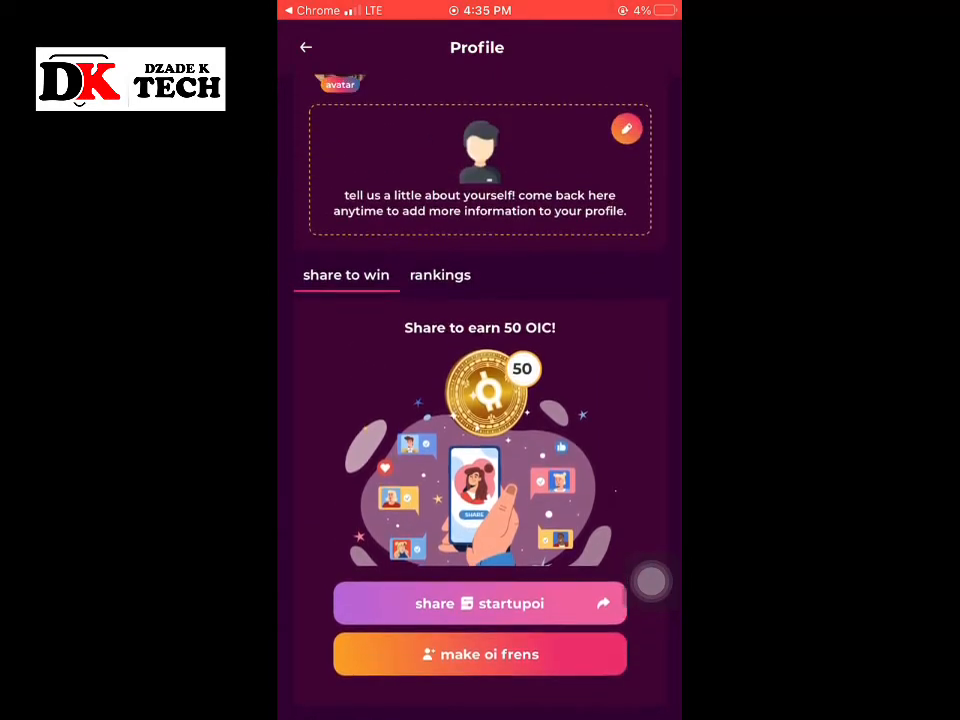
left_click(631, 697)
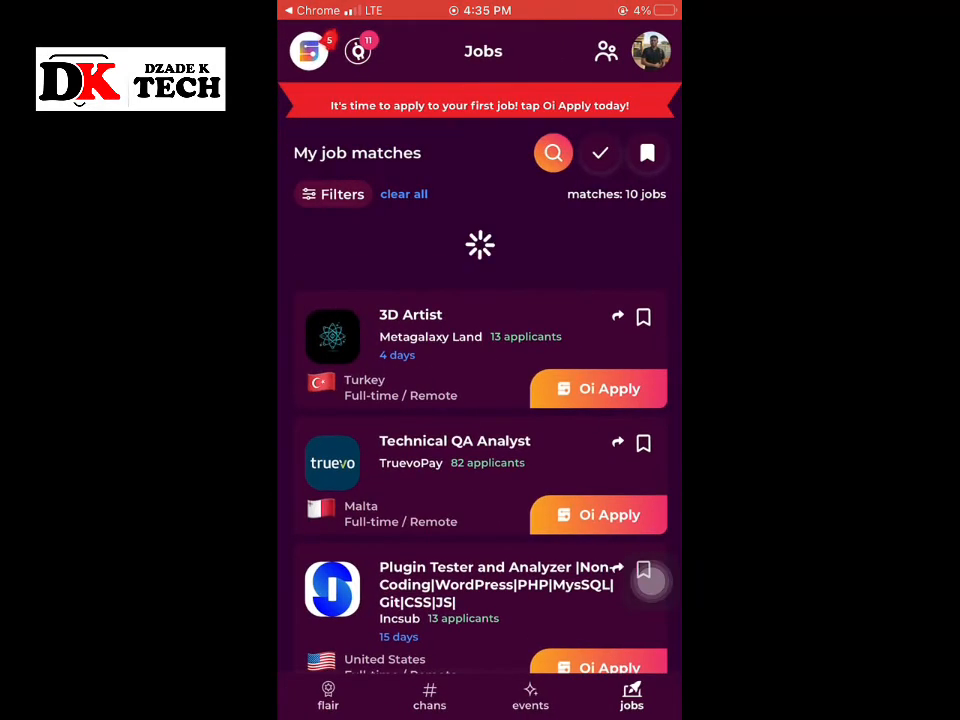
left_click(358, 51)
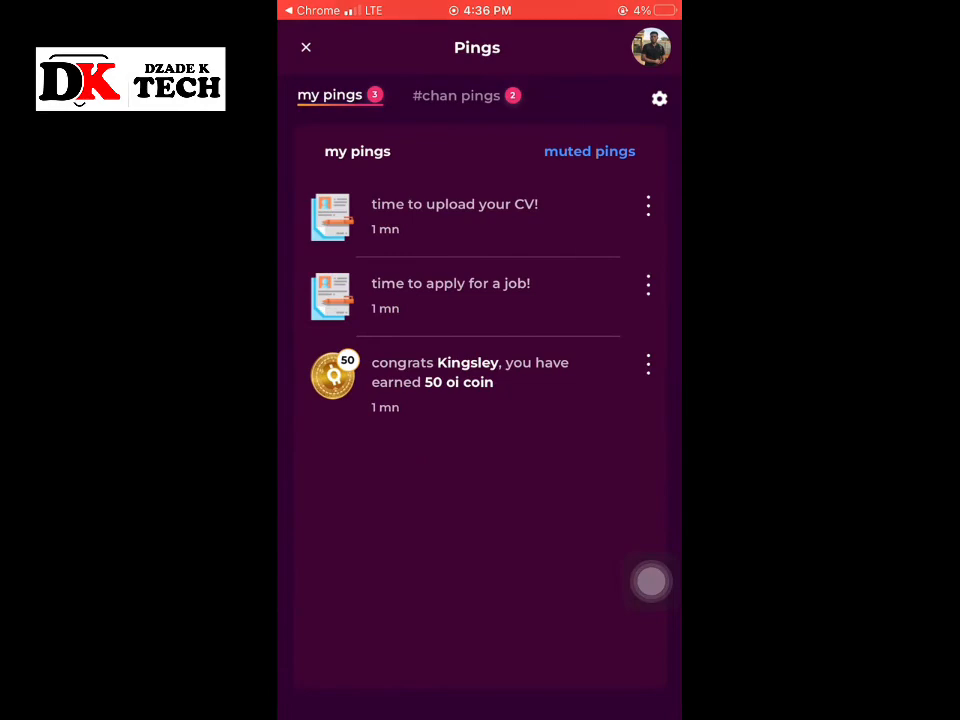